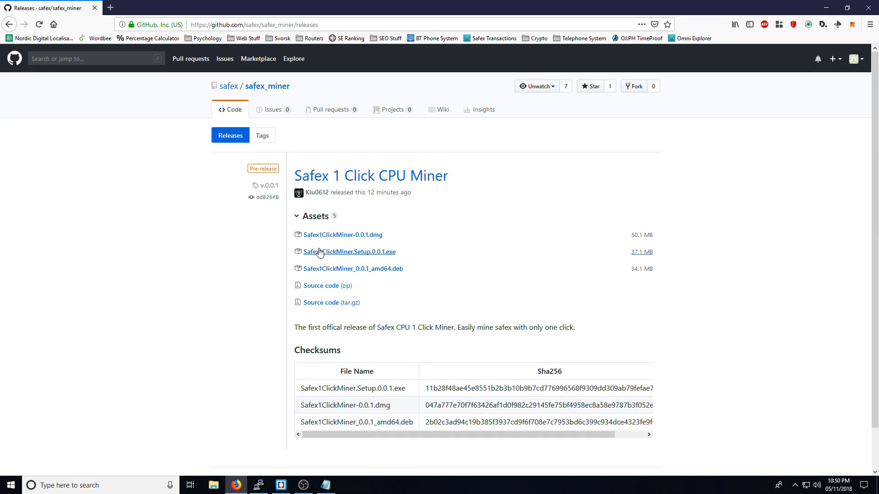
{"action": "mouse_move", "coordinate": [398, 175]}
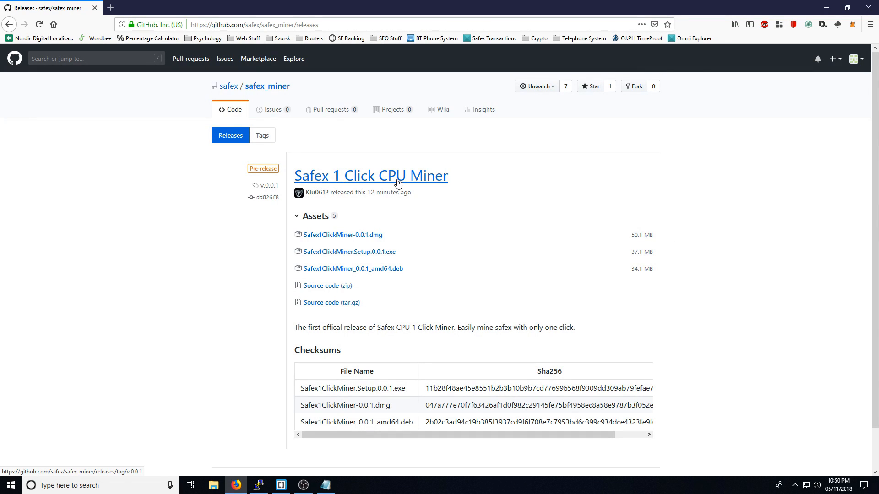
{"action": "mouse_move", "coordinate": [727, 257]}
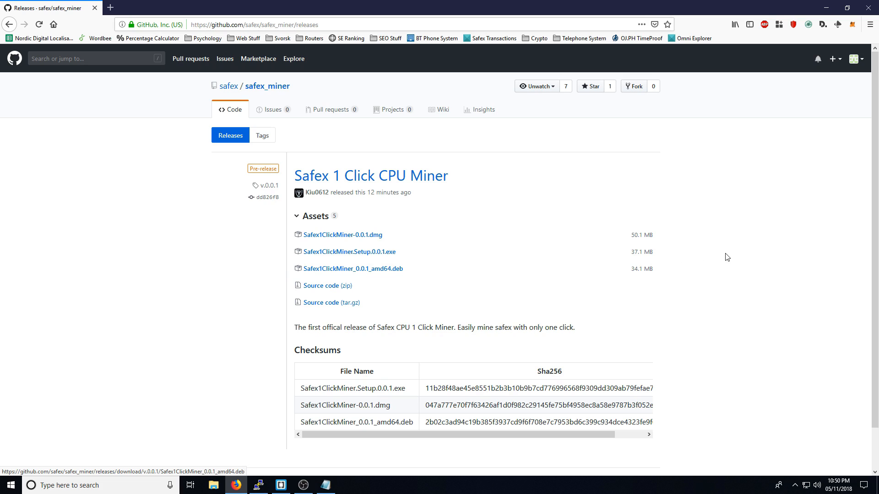
{"action": "mouse_move", "coordinate": [343, 235]}
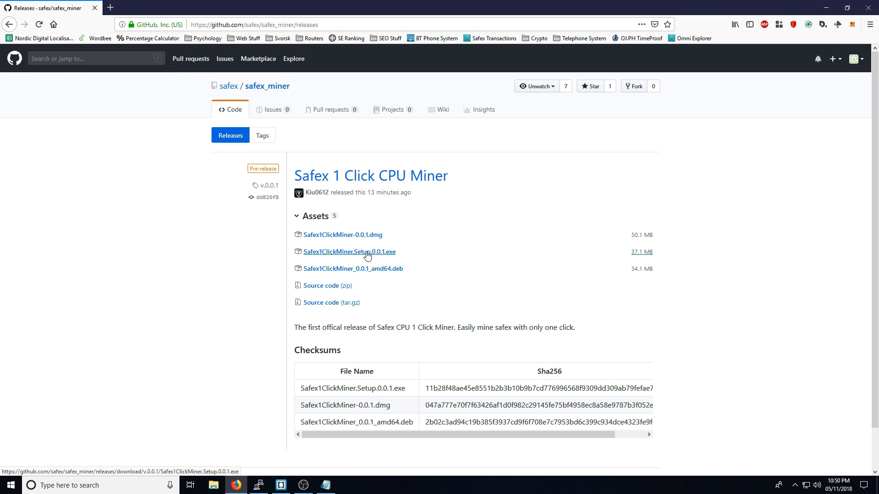
Download Safex1ClickMiner.Setup.0.0.1.exe from the GitHub release page and show downloads
{"action": "left_click", "coordinate": [349, 251]}
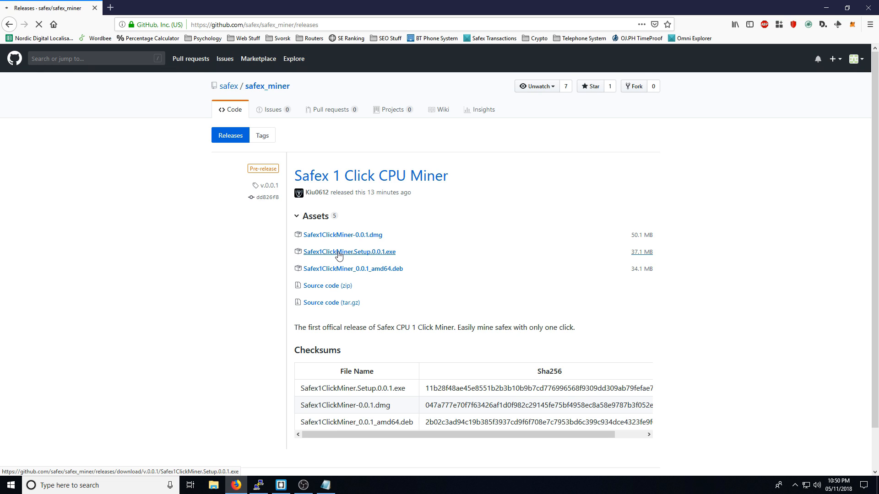
{"action": "left_click", "coordinate": [348, 252]}
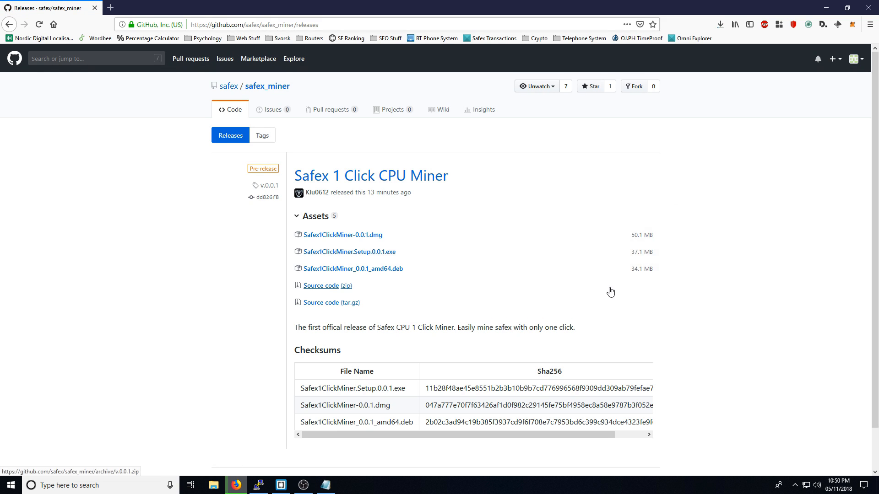
{"action": "mouse_move", "coordinate": [737, 88]}
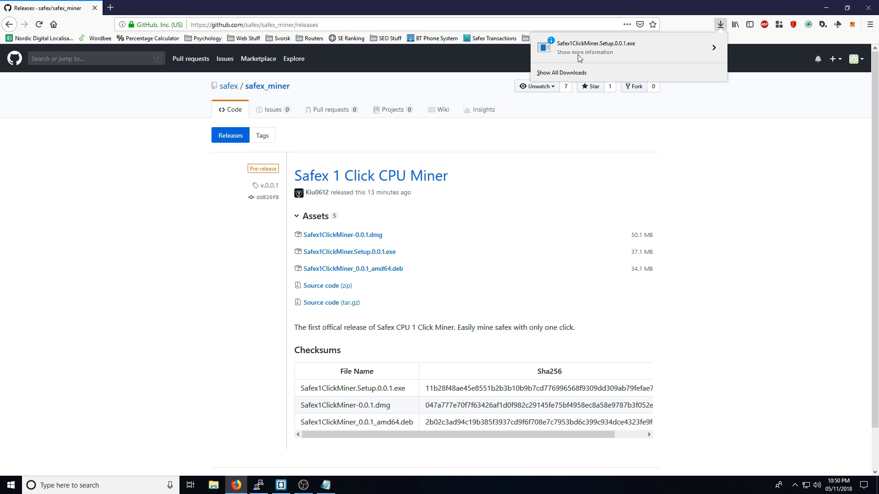
Run the downloaded Safex1ClickMiner.Setup.0.0.1.exe from the Firefox downloads panel
{"action": "left_click", "coordinate": [713, 47]}
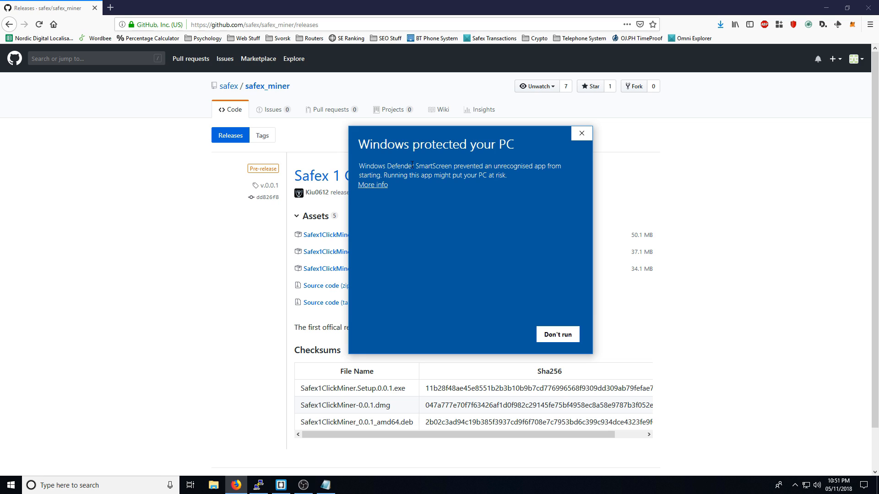
Expand SmartScreen's 'More info' to reveal the app and publisher details
{"action": "left_click", "coordinate": [371, 185]}
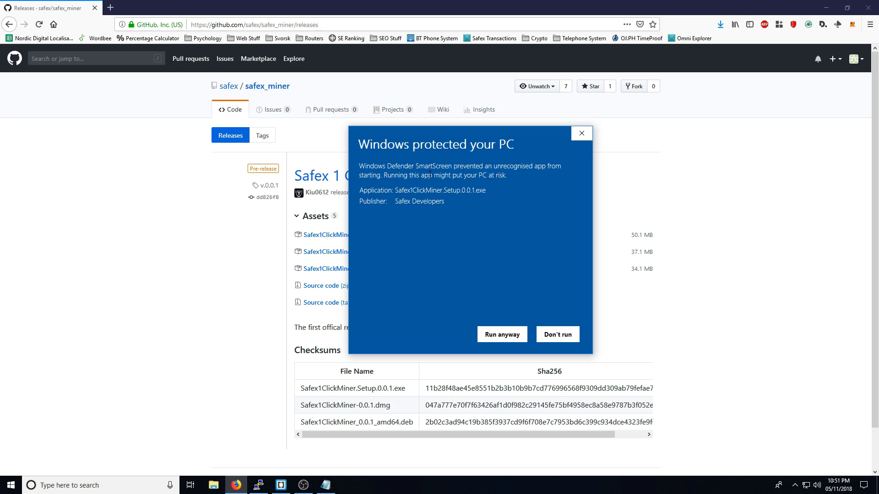
{"action": "mouse_move", "coordinate": [492, 225]}
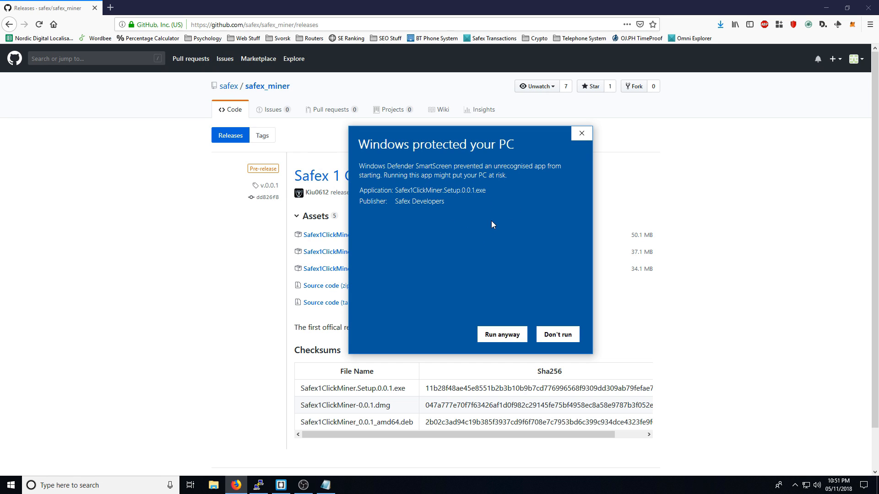
{"action": "mouse_move", "coordinate": [496, 215]}
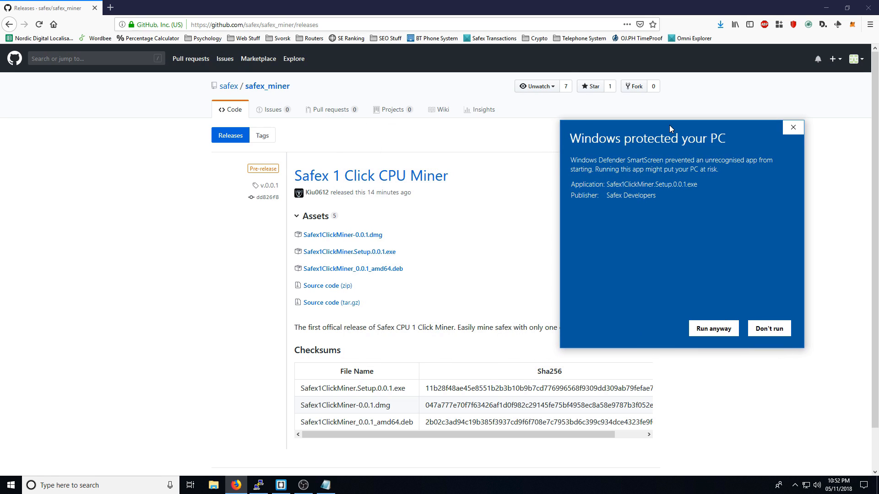
{"action": "mouse_move", "coordinate": [261, 90]}
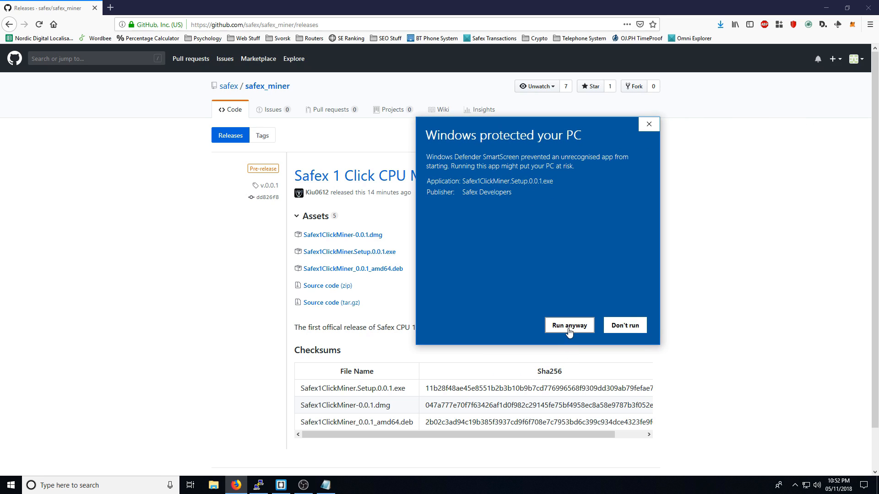
Choose 'Run anyway' so the Safex 1 Click Mining App installs and launches
{"action": "left_click", "coordinate": [569, 325]}
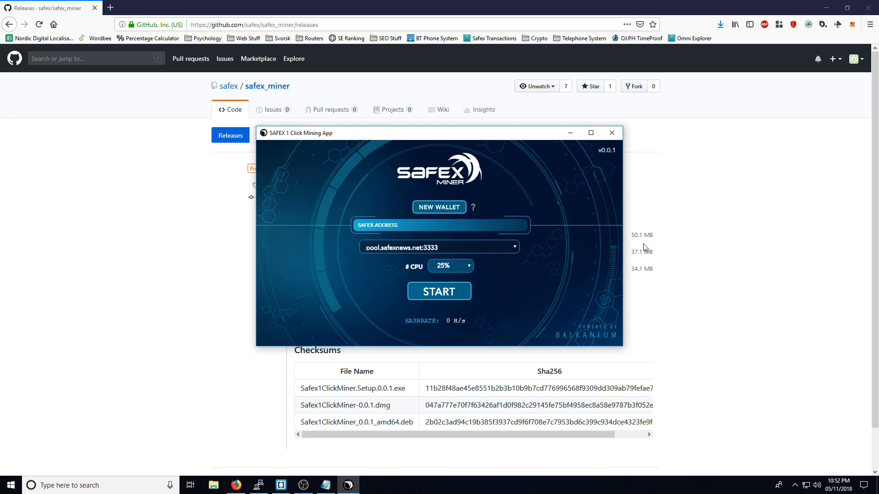
{"action": "mouse_move", "coordinate": [711, 190]}
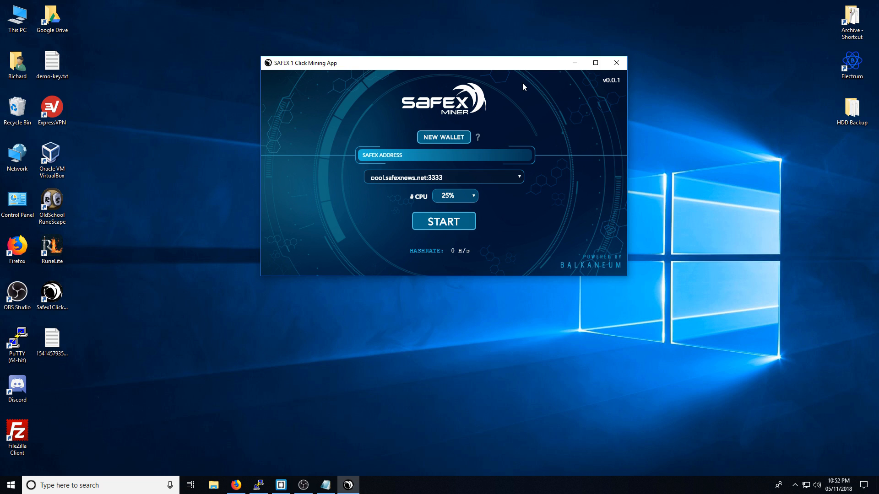
Browse the new wallet panel and mining instructions, ending with the new wallet panel open
{"action": "left_click", "coordinate": [443, 155]}
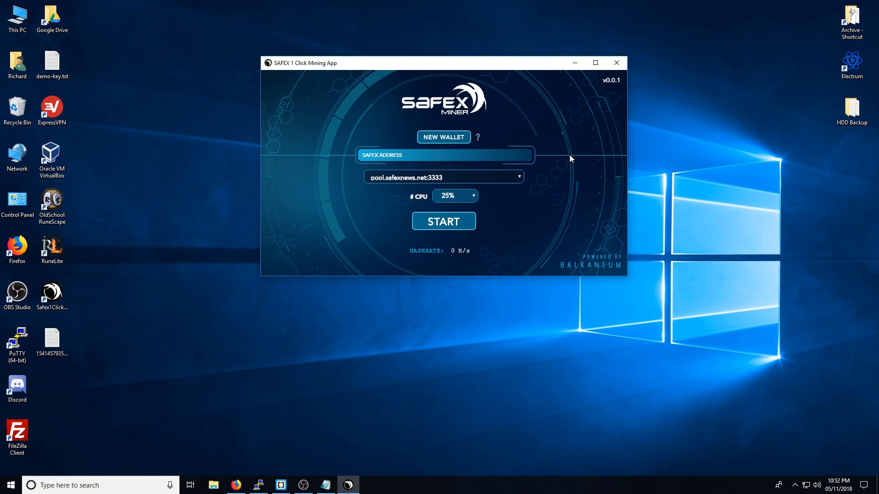
{"action": "mouse_move", "coordinate": [444, 137]}
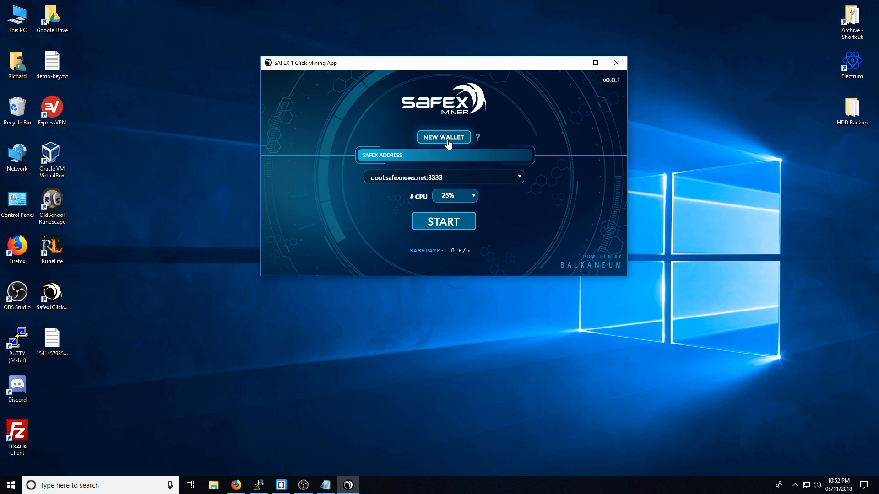
{"action": "left_click", "coordinate": [444, 137]}
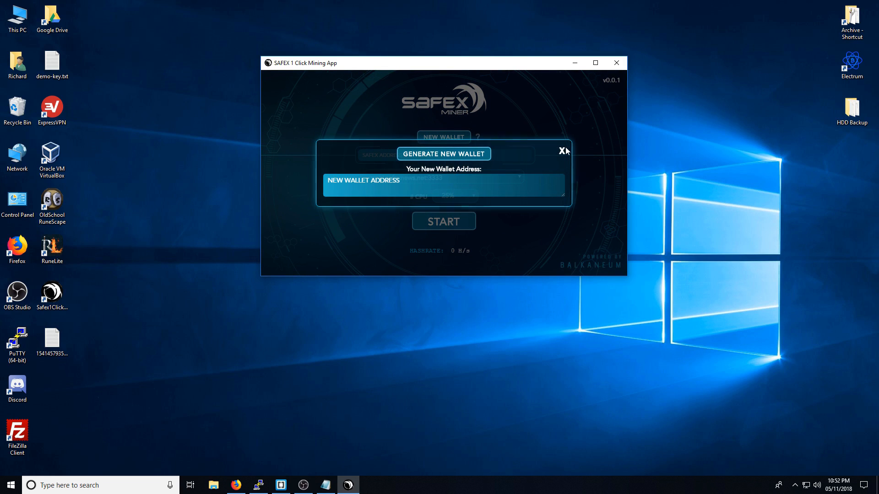
{"action": "left_click", "coordinate": [563, 150]}
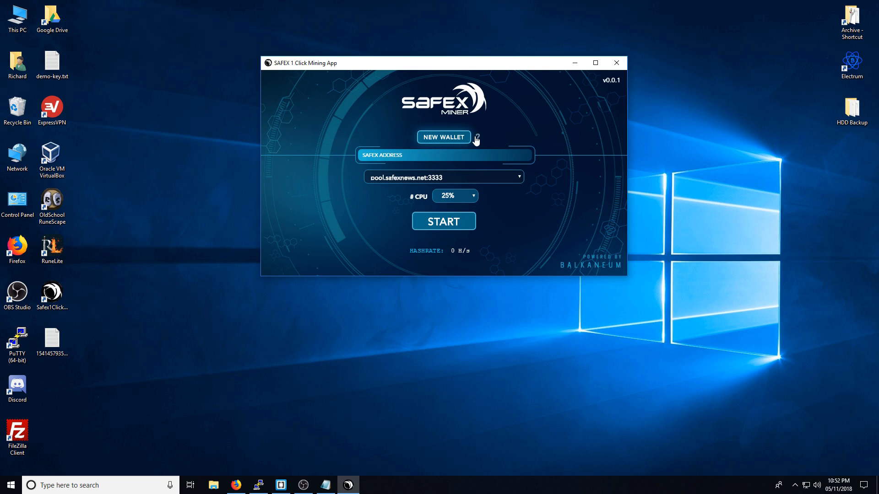
{"action": "left_click", "coordinate": [476, 138]}
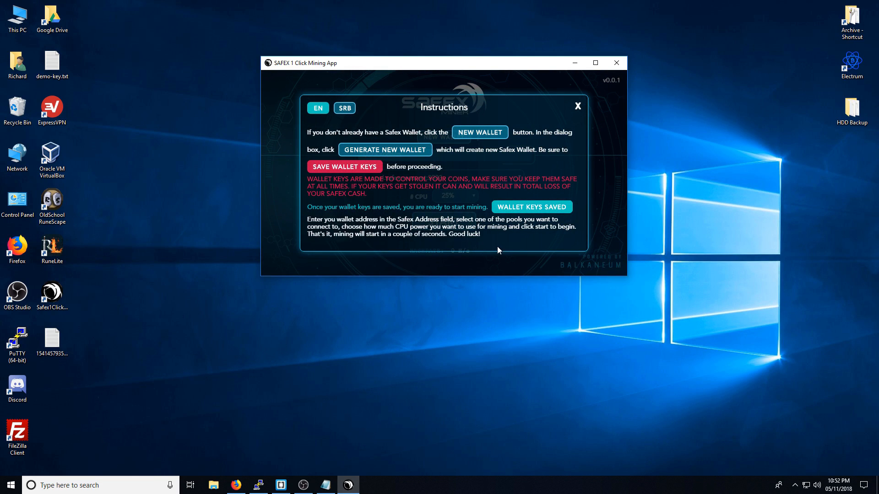
{"action": "left_click", "coordinate": [577, 105]}
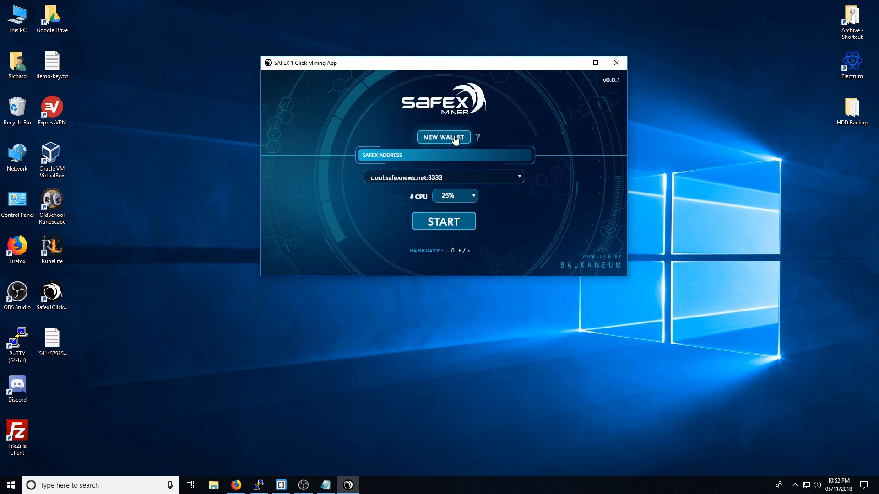
{"action": "left_click", "coordinate": [444, 137]}
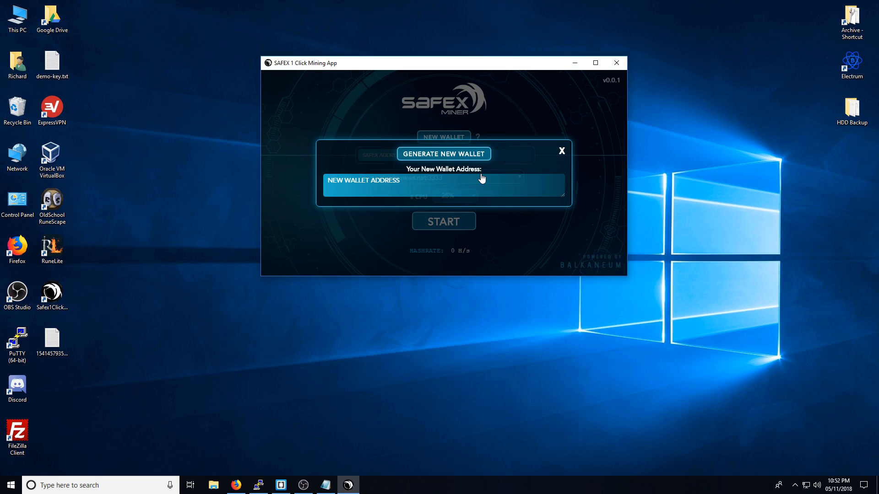
Generate a new wallet address with spend and view keys, and request saving the keys
{"action": "left_click", "coordinate": [442, 153]}
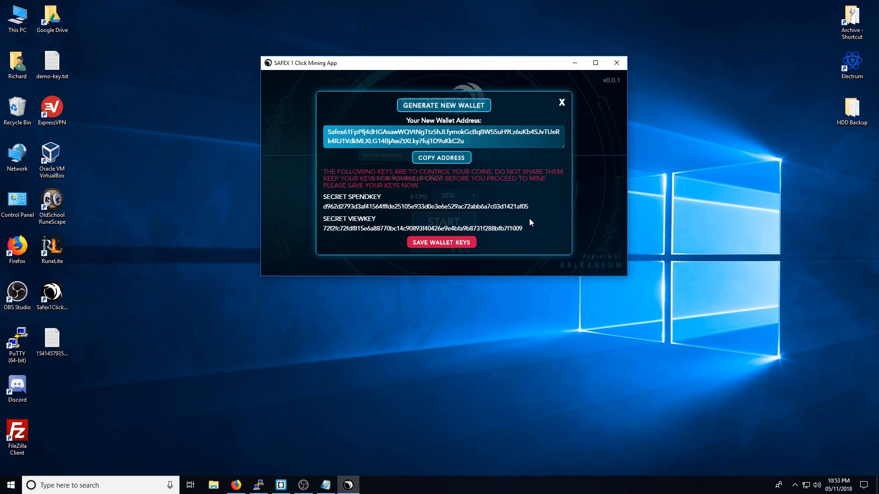
{"action": "mouse_move", "coordinate": [527, 241]}
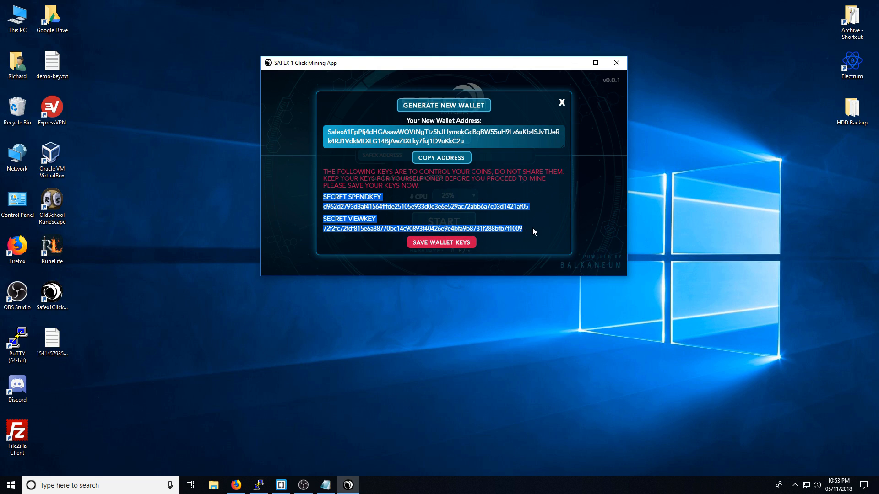
{"action": "left_click", "coordinate": [483, 136]}
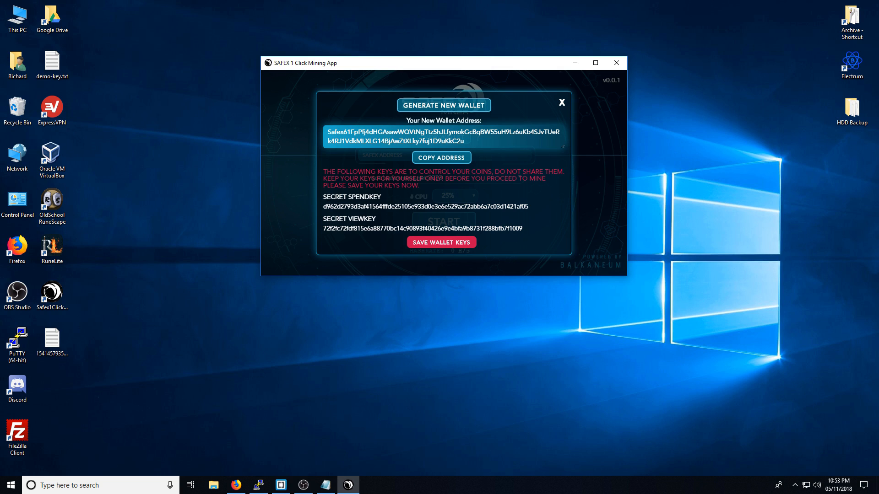
{"action": "mouse_move", "coordinate": [426, 245]}
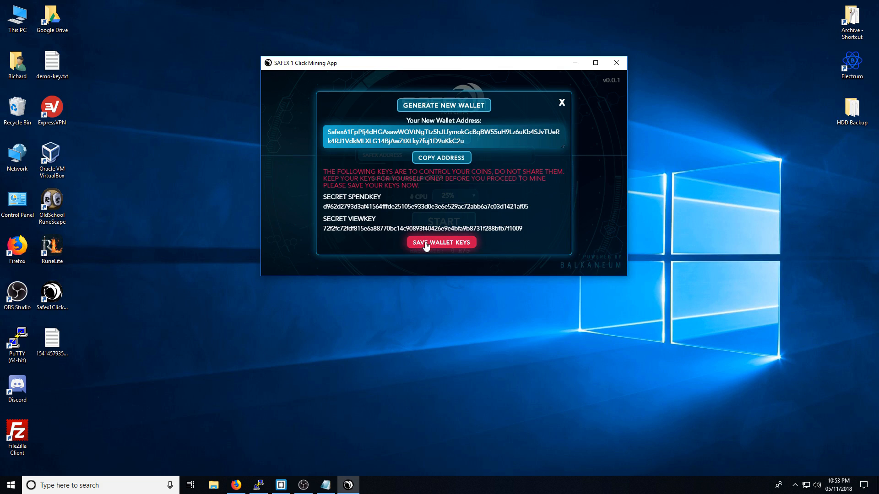
{"action": "left_click", "coordinate": [440, 242]}
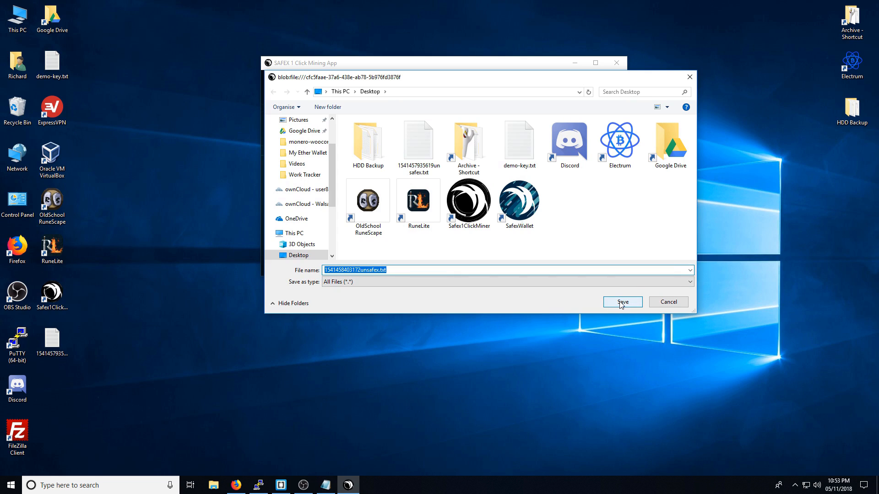
Save the wallet keys to a text file, copy the address, and close the wallet panel
{"action": "left_click", "coordinate": [621, 302]}
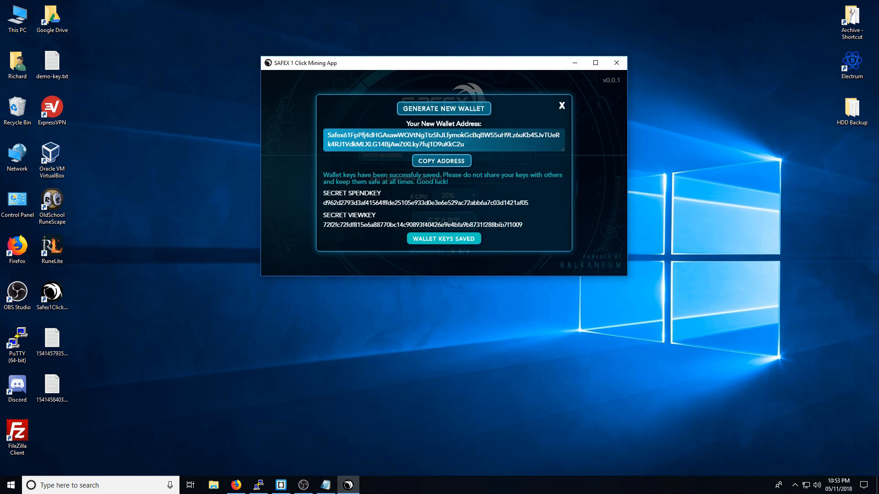
{"action": "left_click", "coordinate": [441, 161]}
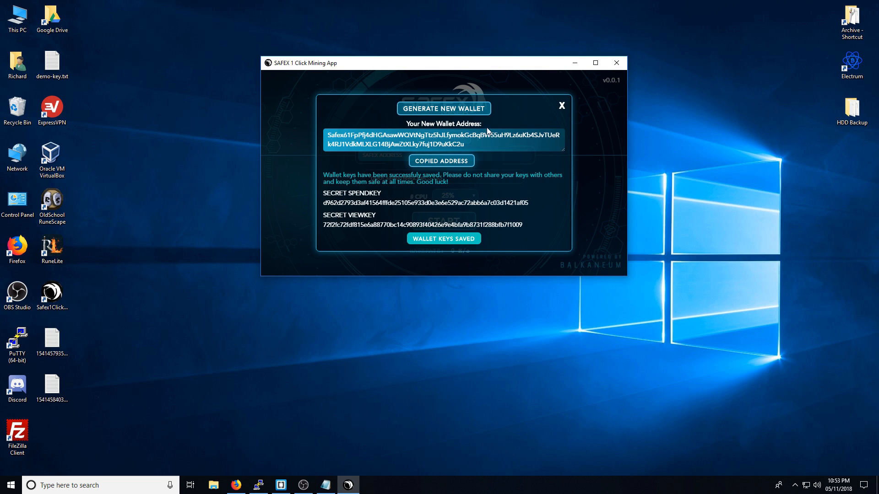
{"action": "left_click", "coordinate": [561, 106]}
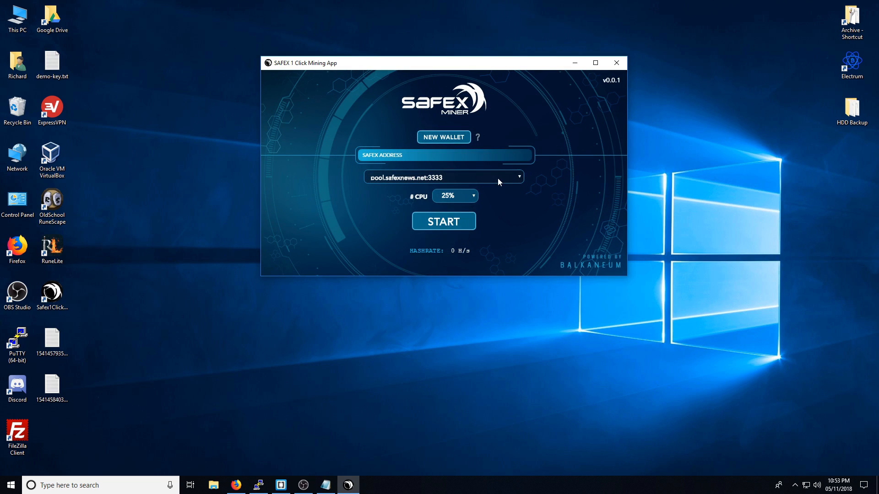
Select pool.safexnews.net:3333 and start mining with the new wallet address
{"action": "left_click", "coordinate": [516, 177]}
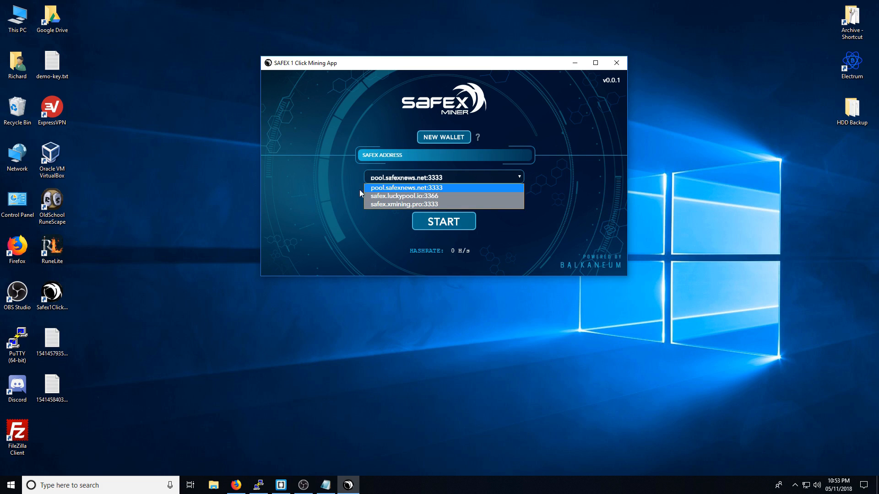
{"action": "left_click", "coordinate": [404, 187]}
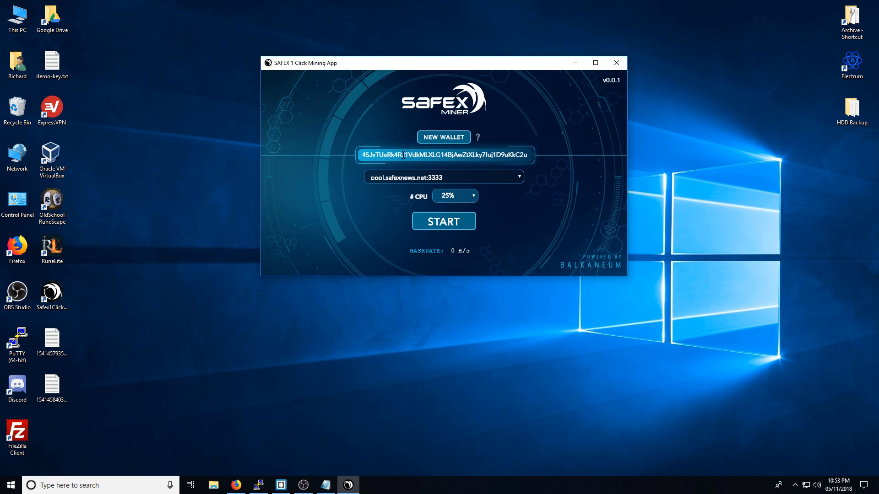
{"action": "left_click", "coordinate": [444, 220]}
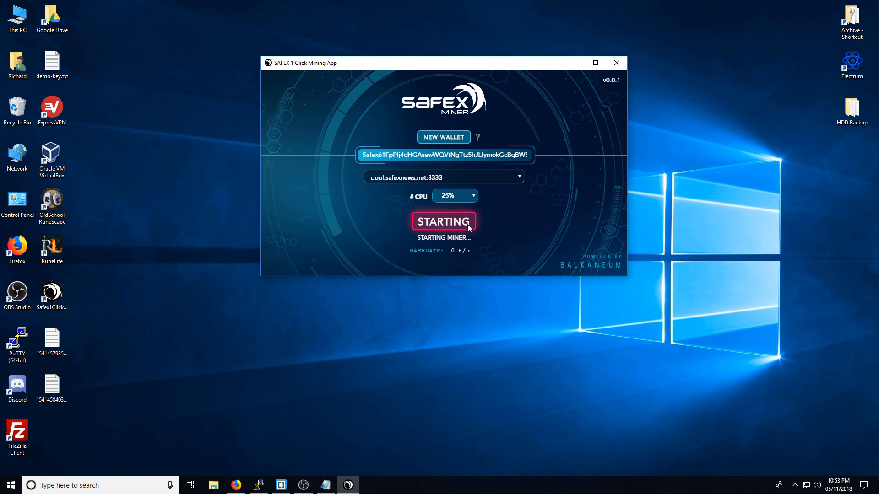
{"action": "mouse_move", "coordinate": [339, 112]}
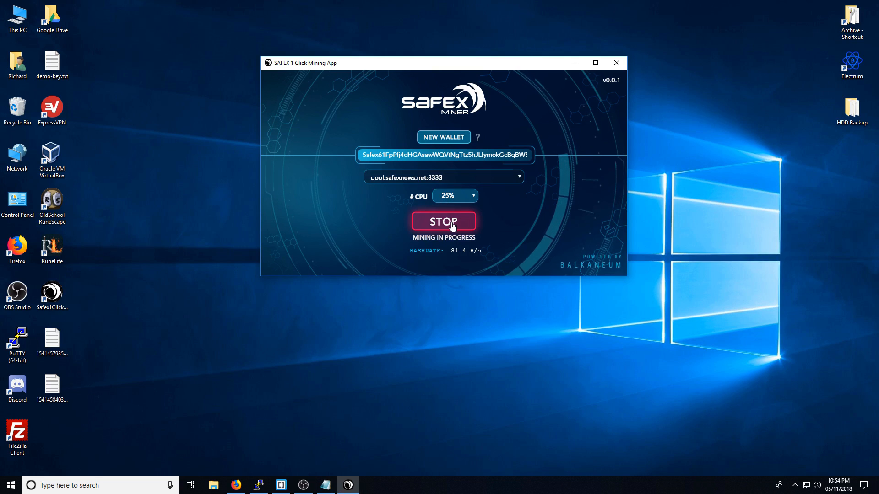
Stop the miner after it runs briefly at about 81 H/s
{"action": "left_click", "coordinate": [443, 220]}
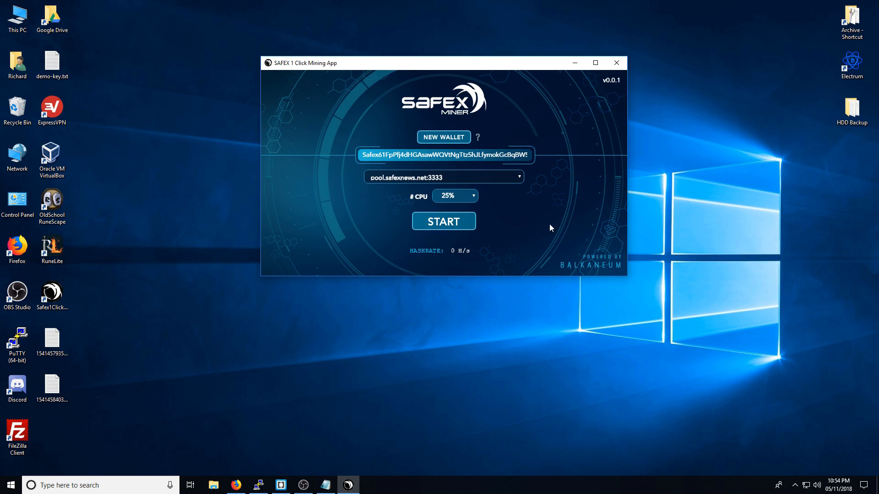
Restart mining with CPU usage set to 50%, reaching about 117 H/s
{"action": "left_click", "coordinate": [455, 195]}
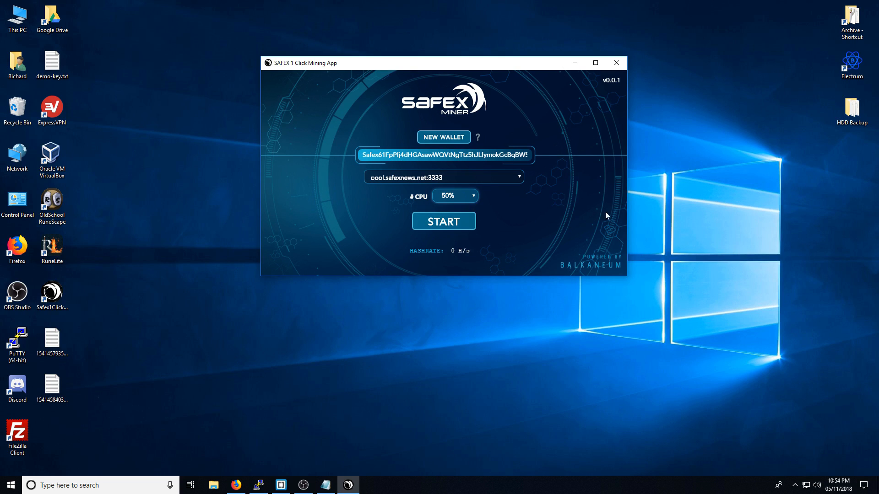
{"action": "left_click", "coordinate": [443, 221]}
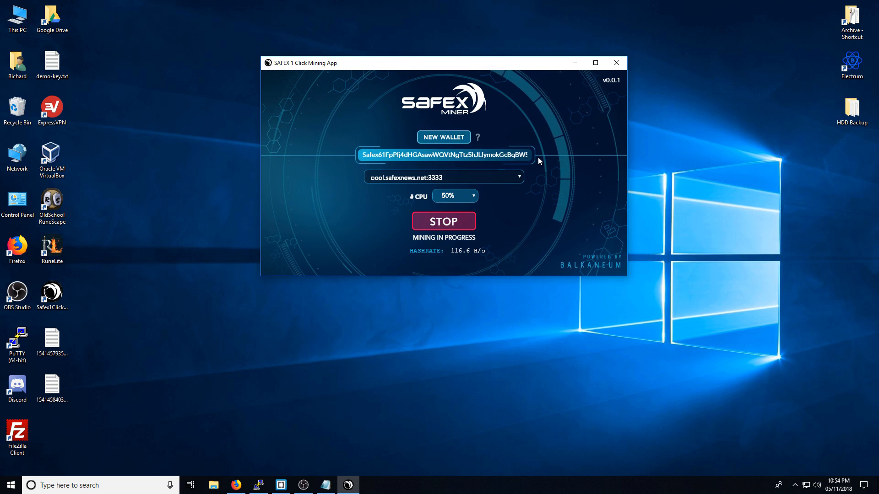
{"action": "mouse_move", "coordinate": [550, 139]}
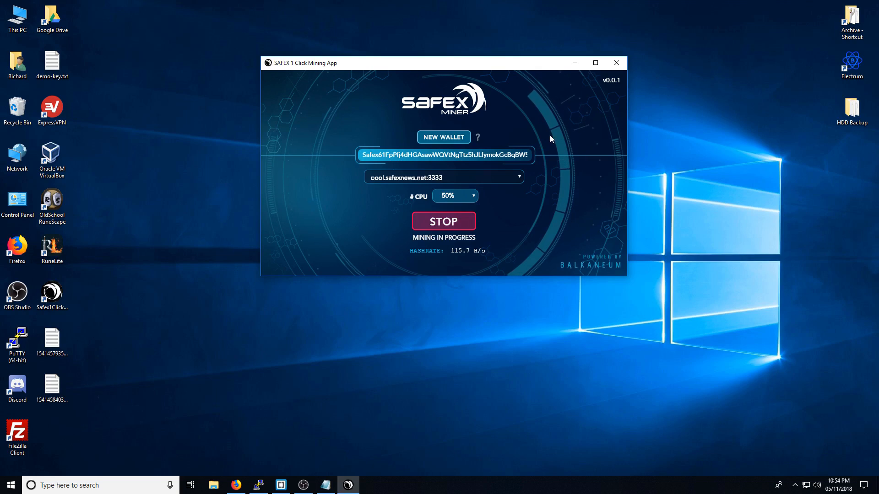
{"action": "mouse_move", "coordinate": [610, 189]}
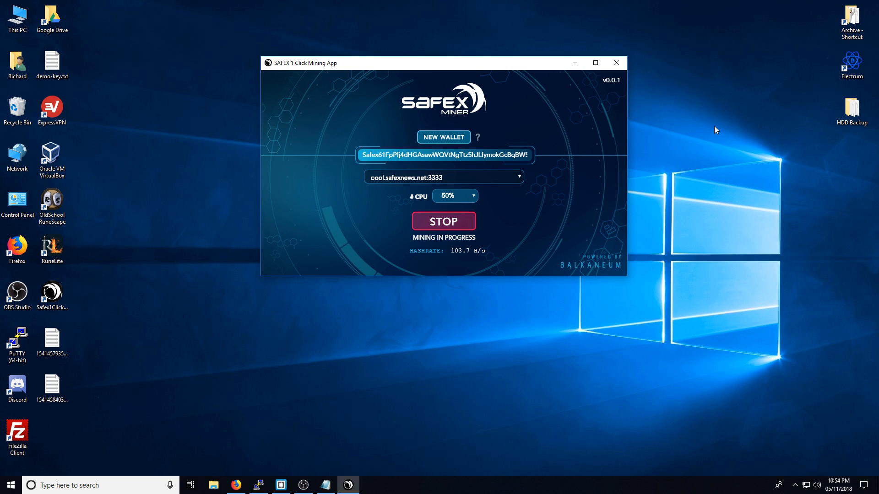
{"action": "mouse_move", "coordinate": [224, 125]}
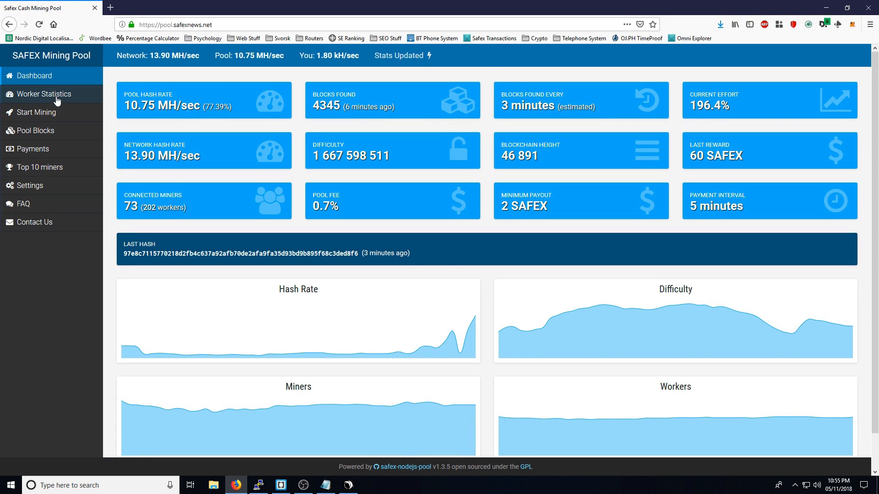
Look up the new wallet's worker statistics and scroll through its hash rates and payments
{"action": "left_click", "coordinate": [43, 93]}
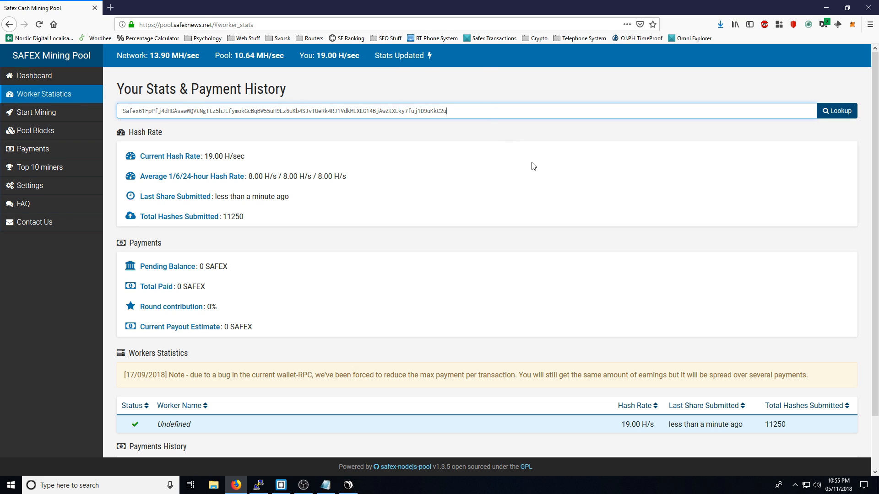
{"action": "mouse_move", "coordinate": [541, 162]}
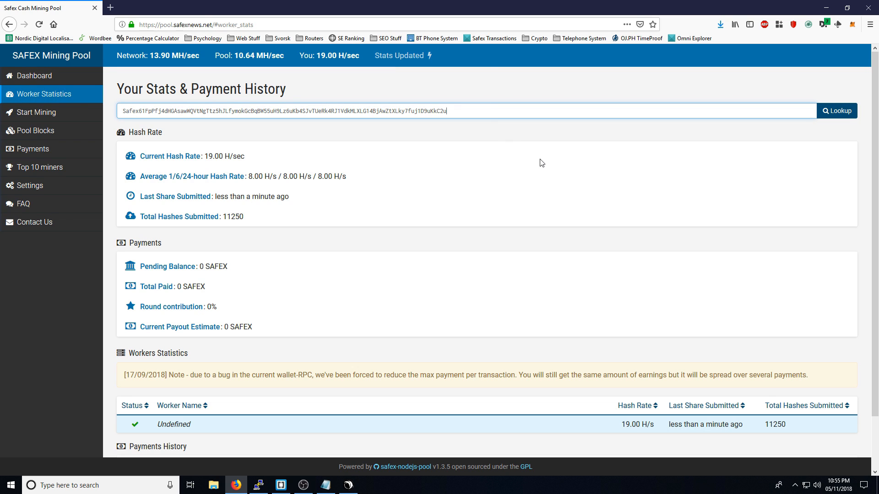
{"action": "scroll", "scroll_direction": "down", "scroll_amount": 3}
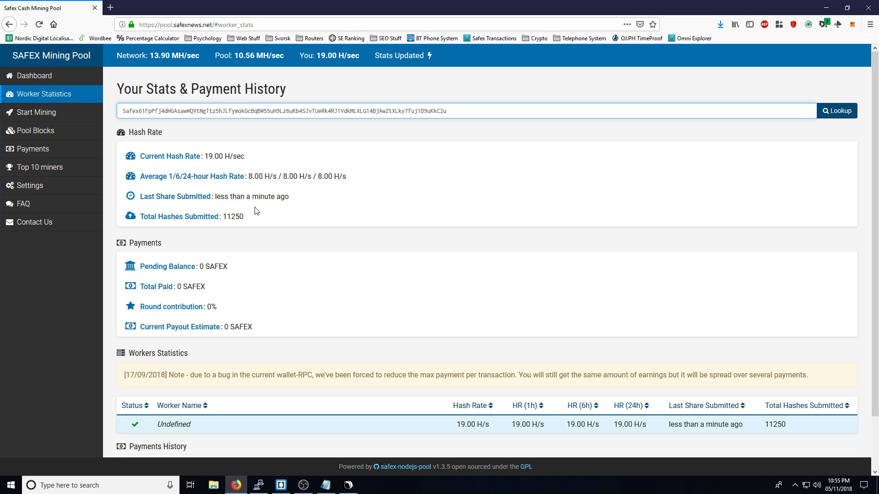
{"action": "scroll", "scroll_direction": "down", "scroll_amount": 3}
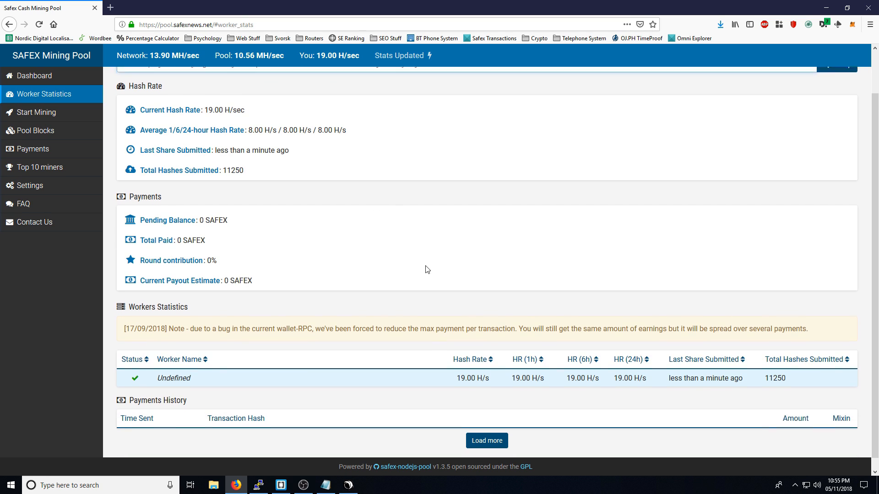
{"action": "scroll", "scroll_direction": "down", "scroll_amount": 3}
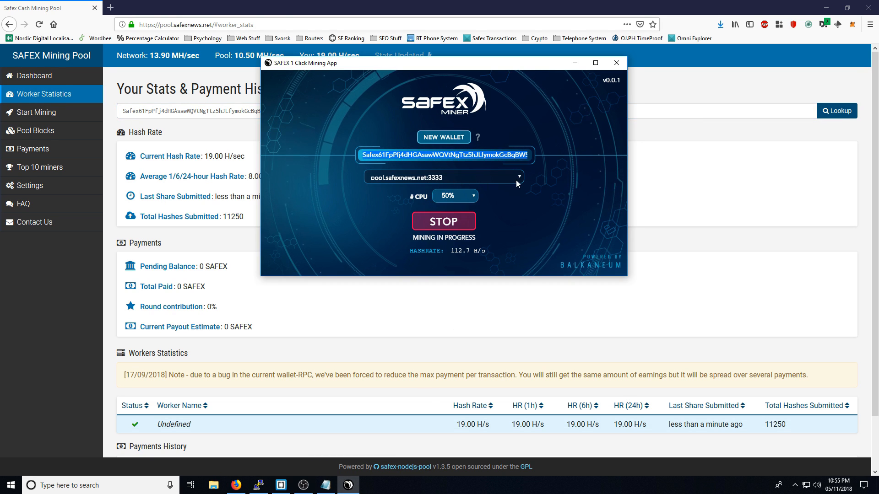
{"action": "mouse_move", "coordinate": [374, 215]}
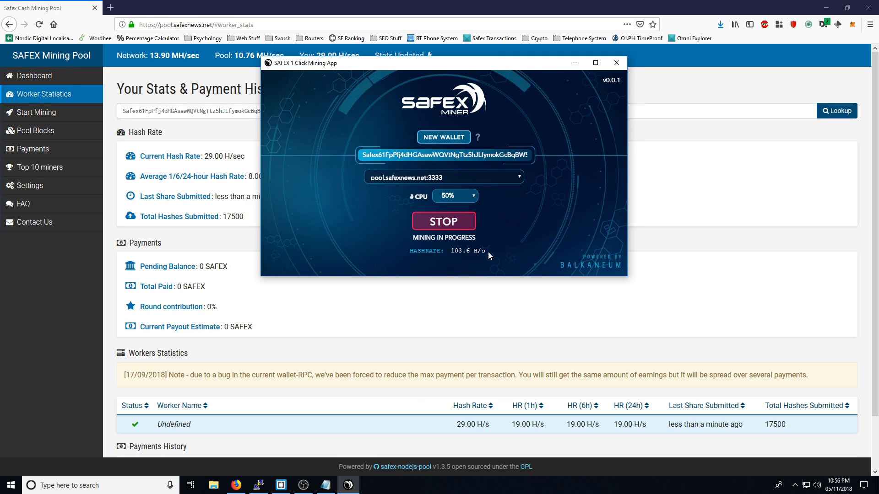
Compare the miner's hash rate with the pool's updated 29 H/s worker stats
{"action": "left_click", "coordinate": [616, 63]}
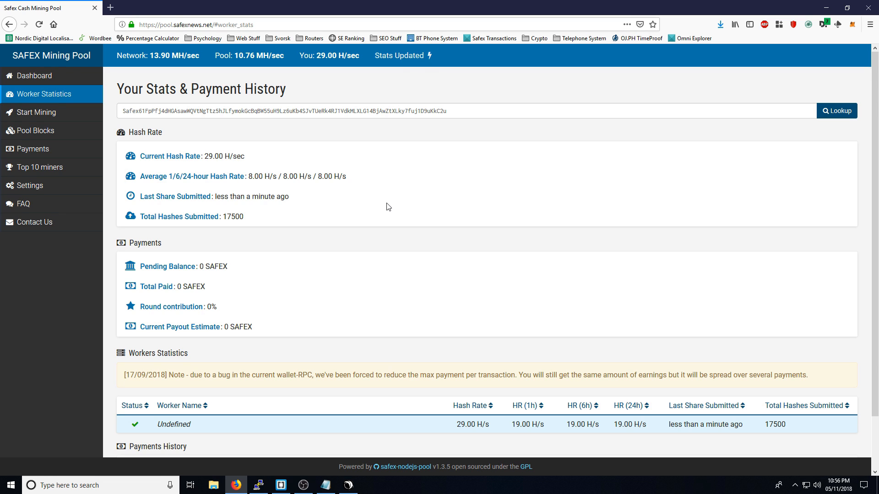
{"action": "mouse_move", "coordinate": [236, 152]}
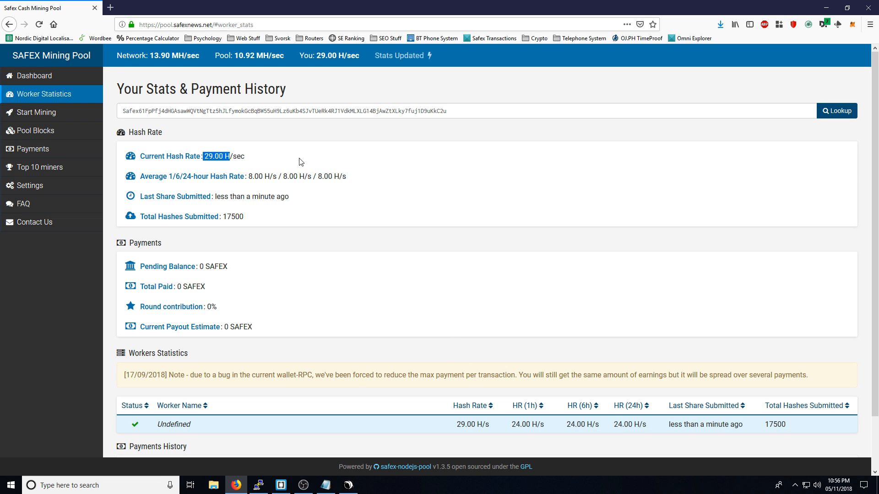
{"action": "left_click", "coordinate": [348, 484]}
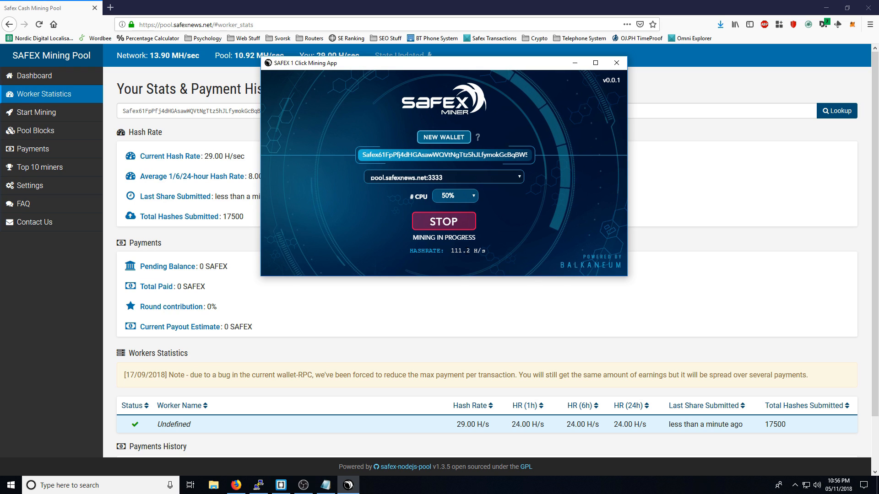
{"action": "left_click", "coordinate": [617, 62]}
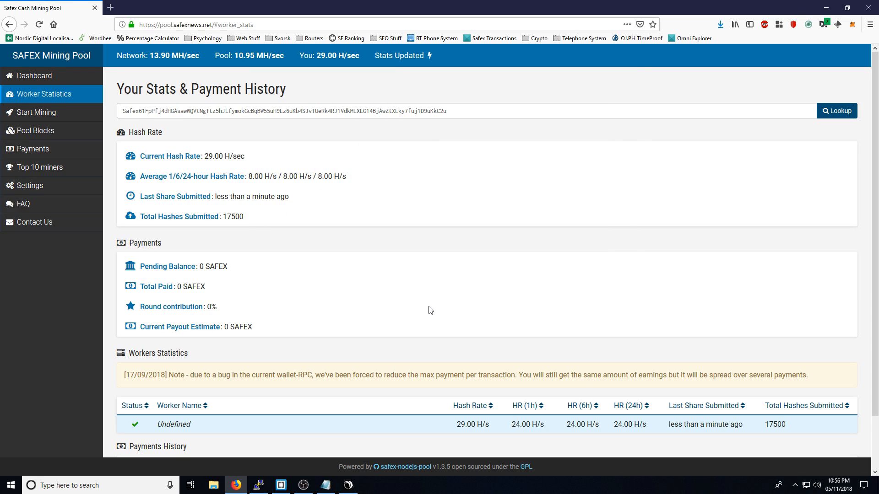